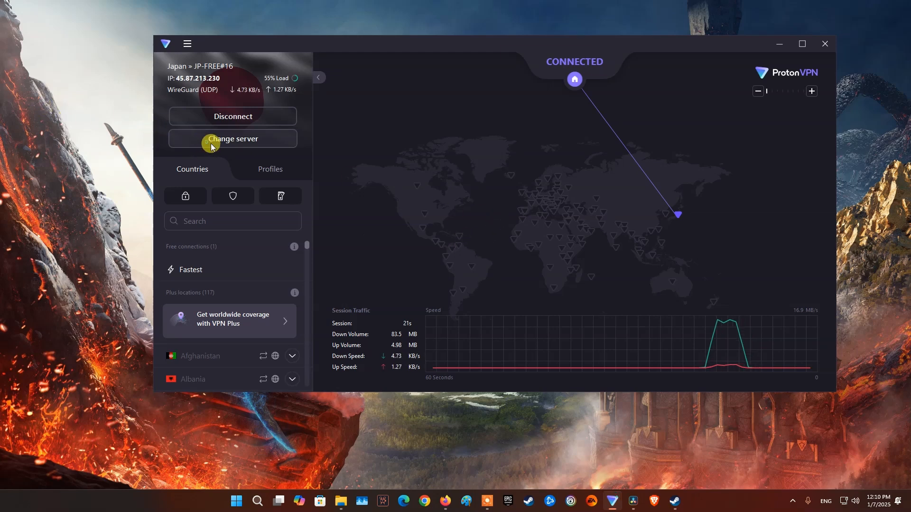
# Reload the Steam Store until the Marvel Rivals page loads over the Japan VPN.
pyautogui.click(232, 139)
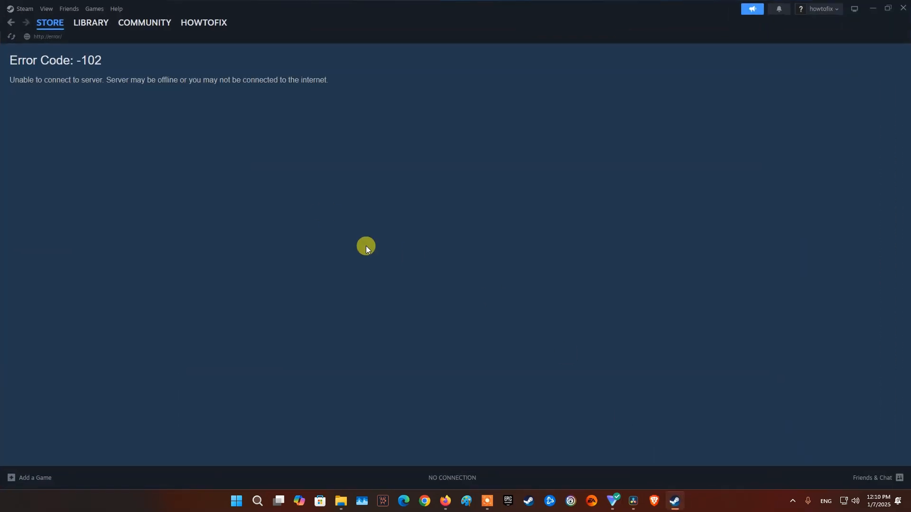
pyautogui.click(50, 22)
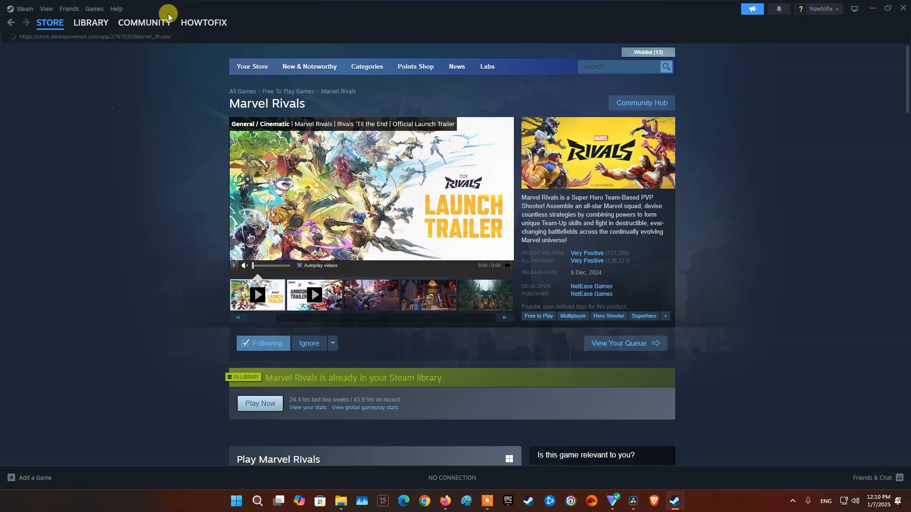
pyautogui.click(144, 22)
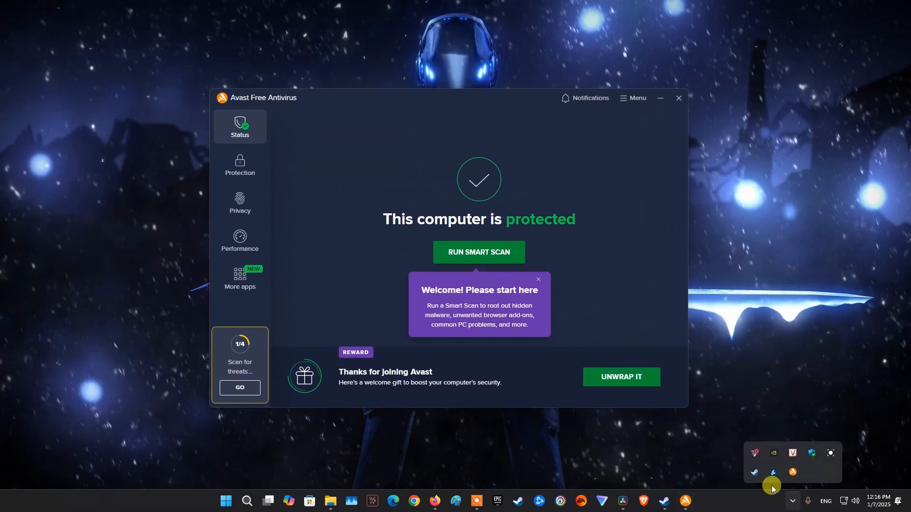
# Disable all Avast shields permanently from the tray icon's shields control.
pyautogui.rightClick(773, 486)
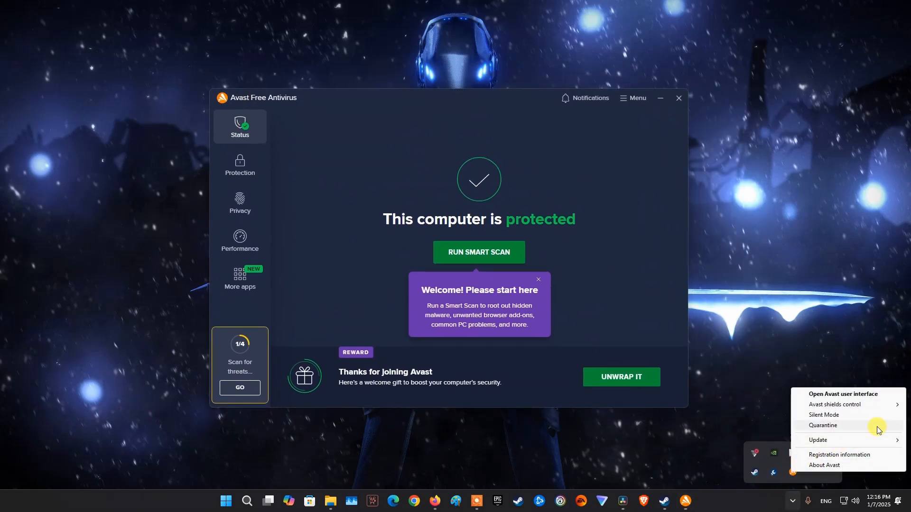
pyautogui.moveTo(834, 404)
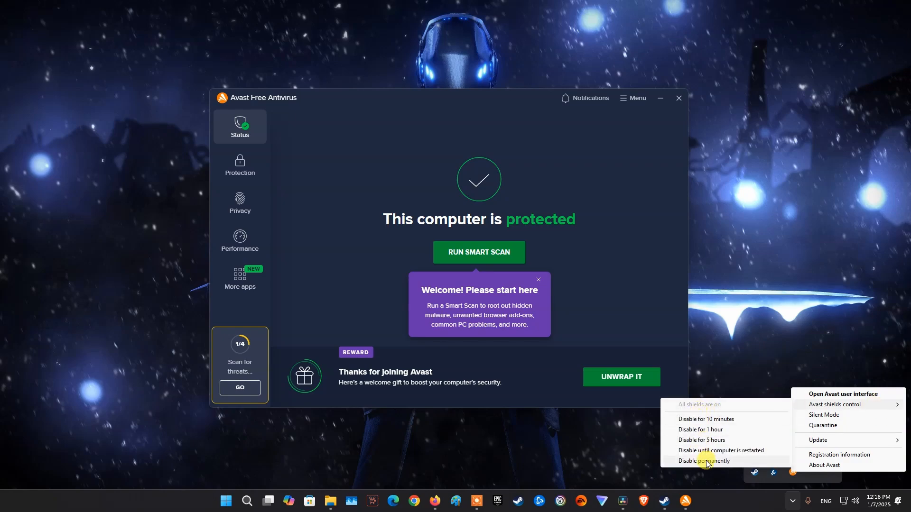
pyautogui.click(703, 461)
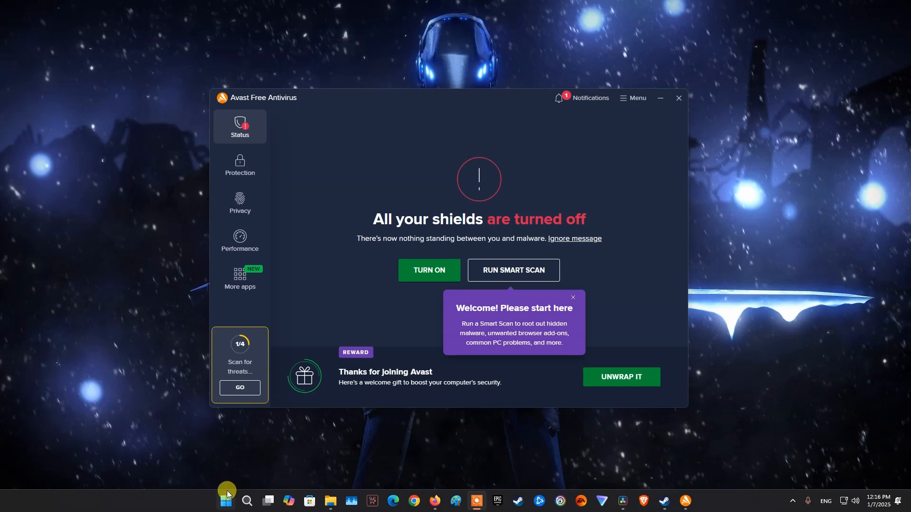
# Search Windows Start for Control Panel.
pyautogui.click(226, 501)
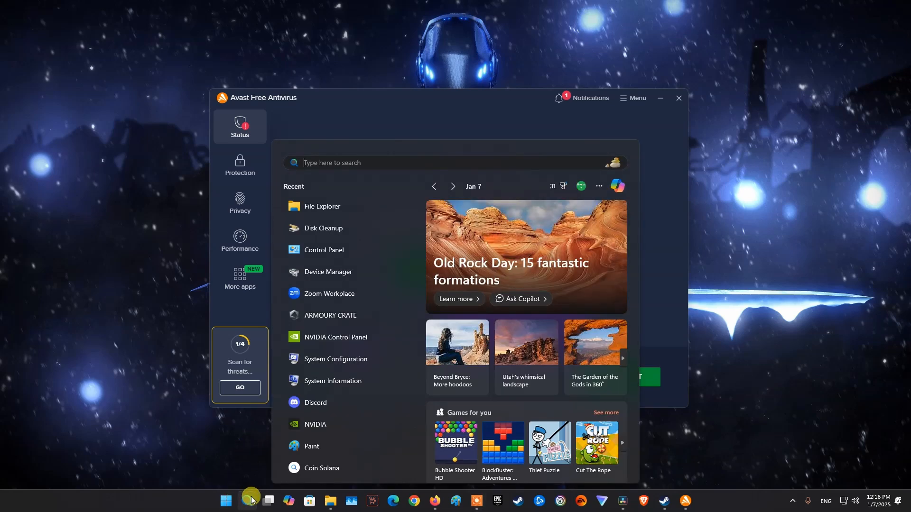
pyautogui.write('cn')
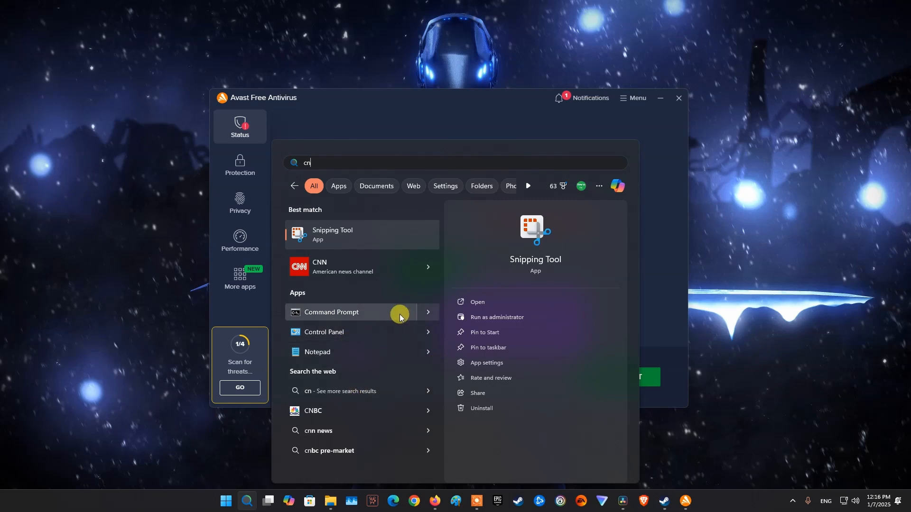
pyautogui.write('ontrol Panel')
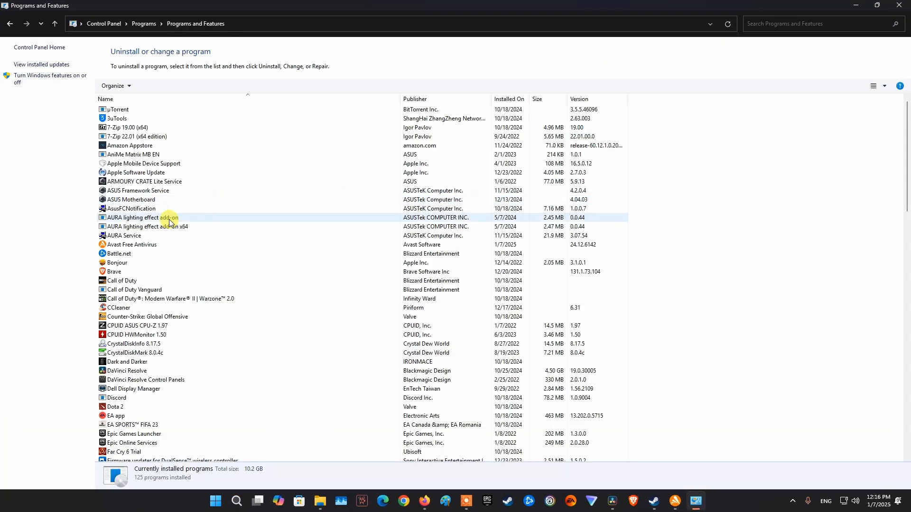
# Uninstall Avast Free Antivirus from Programs and Features, continuing past the feedback screen.
pyautogui.rightClick(132, 245)
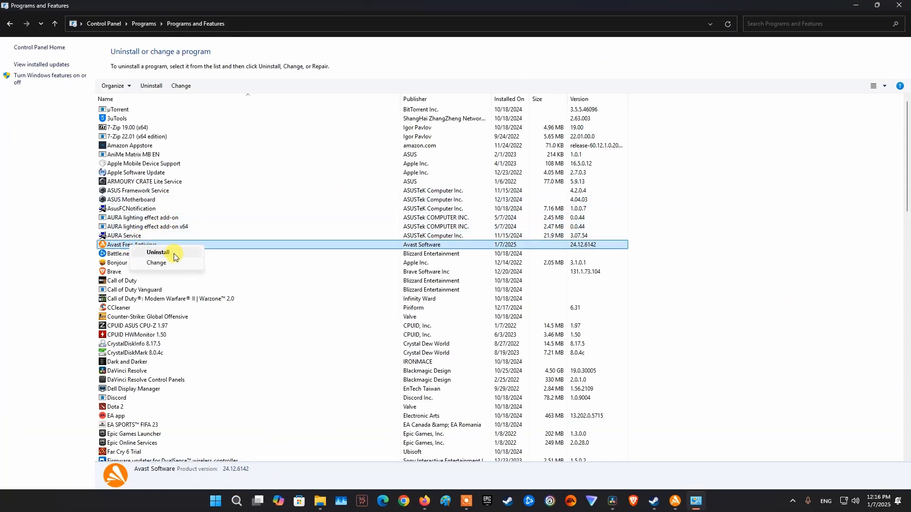
pyautogui.click(158, 252)
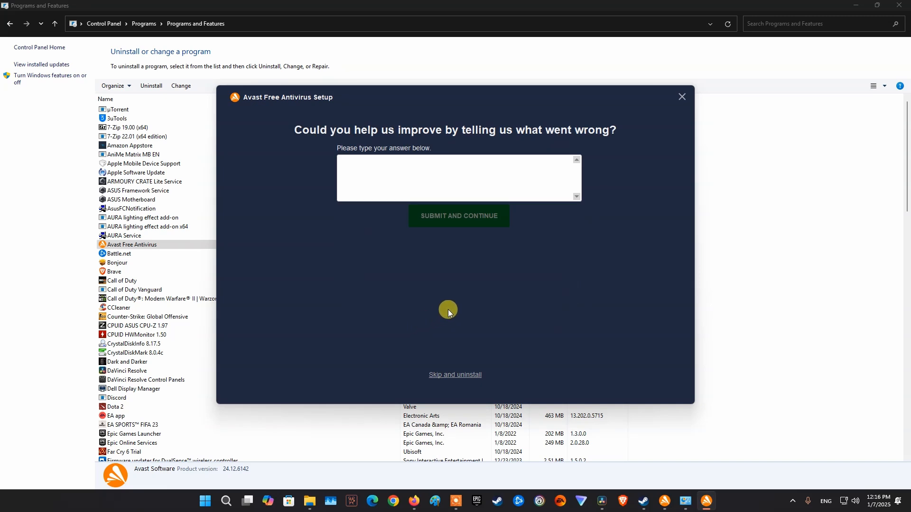
pyautogui.click(458, 215)
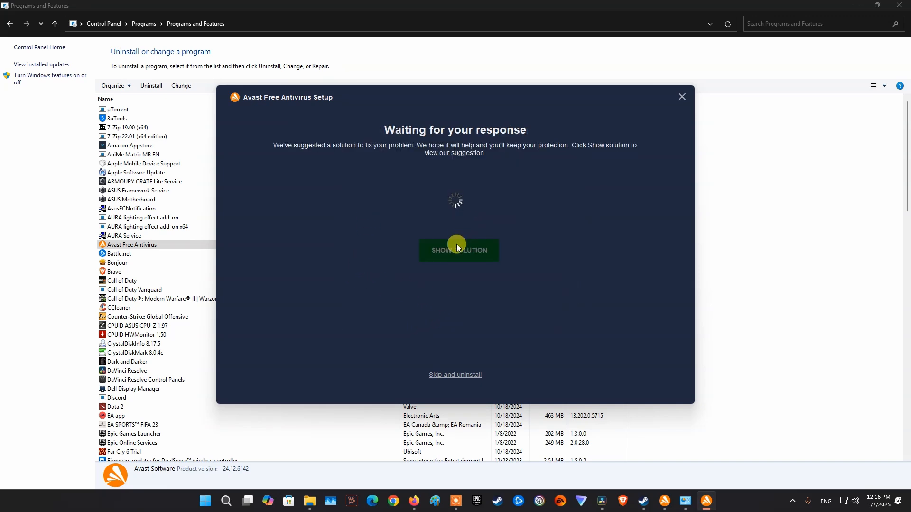
pyautogui.moveTo(441, 351)
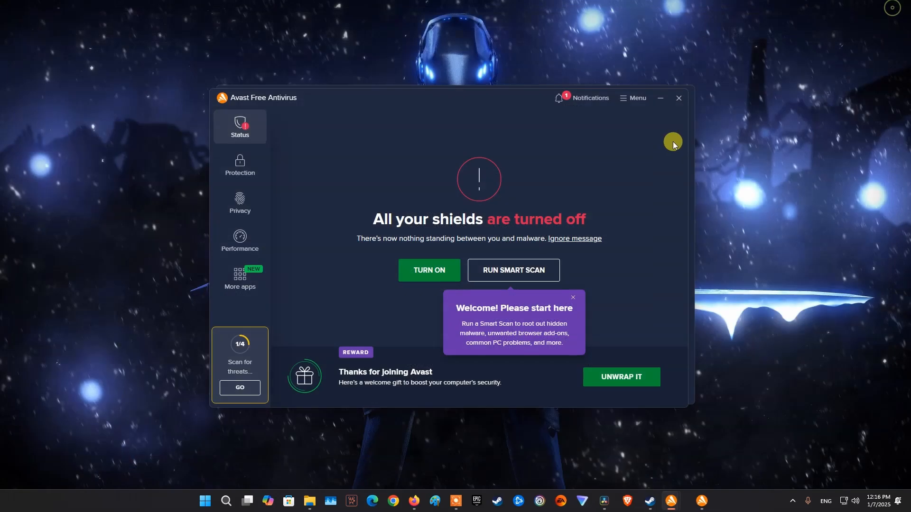
pyautogui.moveTo(678, 99)
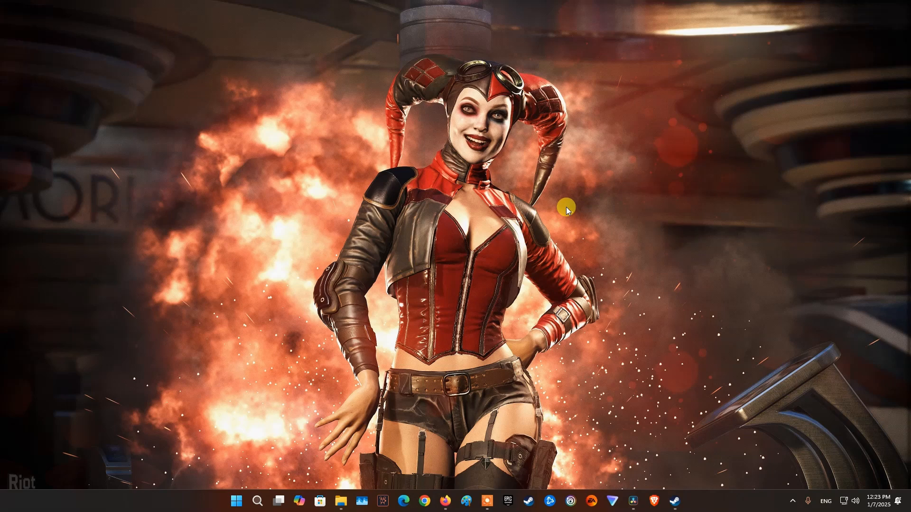
# Launch Command Prompt as administrator from a Start search for cmd.
pyautogui.write('Control Panel')
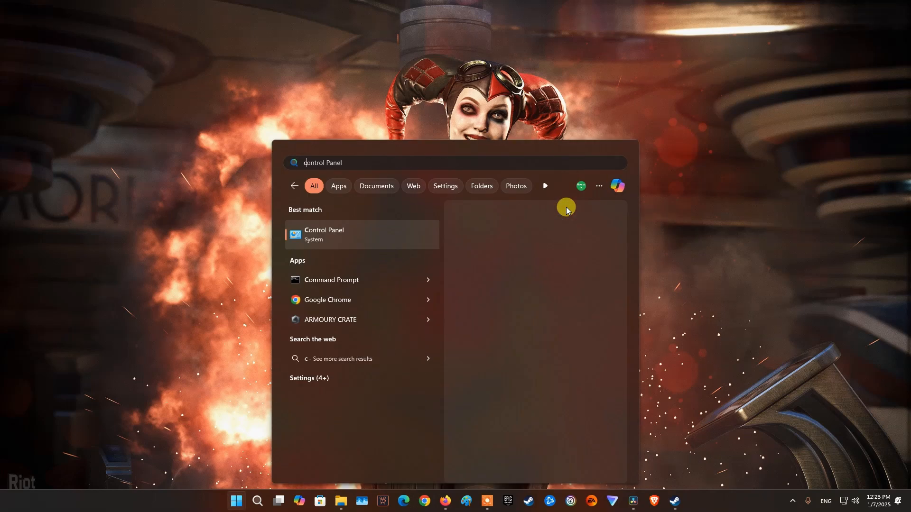
pyautogui.write('cmd')
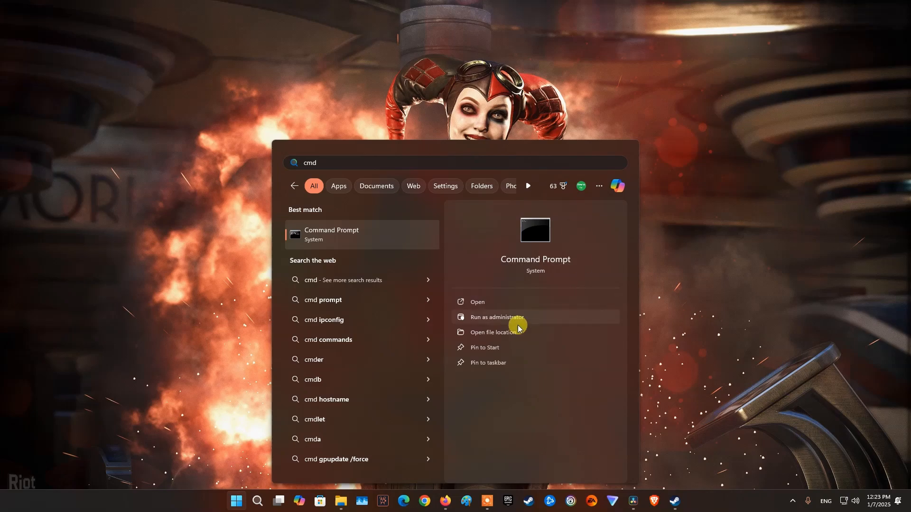
pyautogui.click(495, 317)
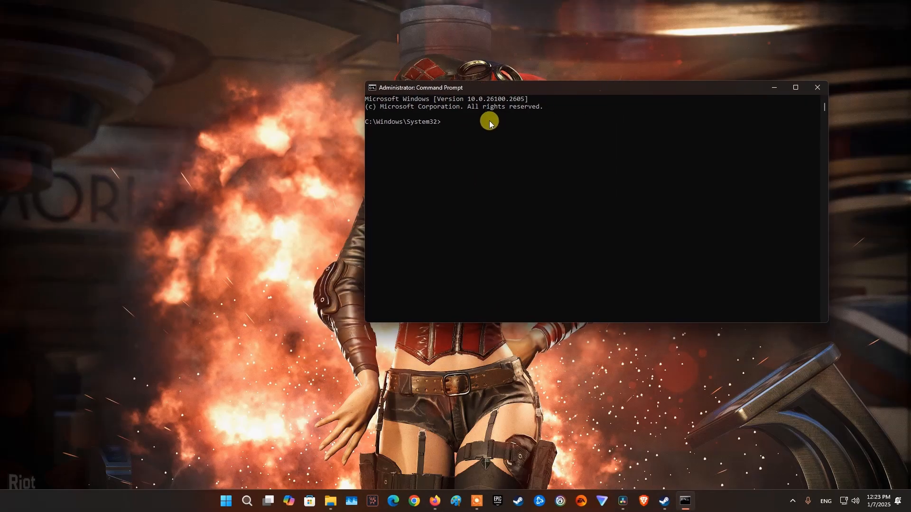
# Run ipconfig/flushdns and ipconfig/registerdns to flush and re-register DNS.
pyautogui.write('ip')
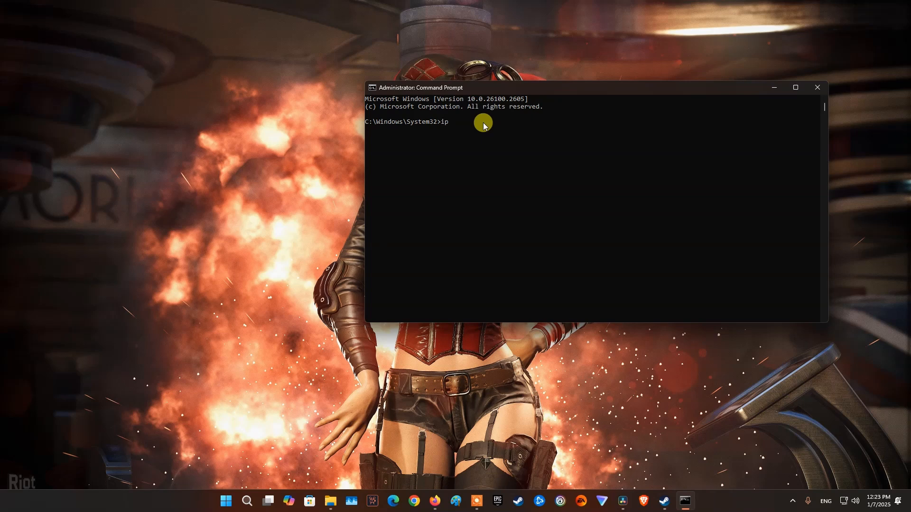
pyautogui.write('config/')
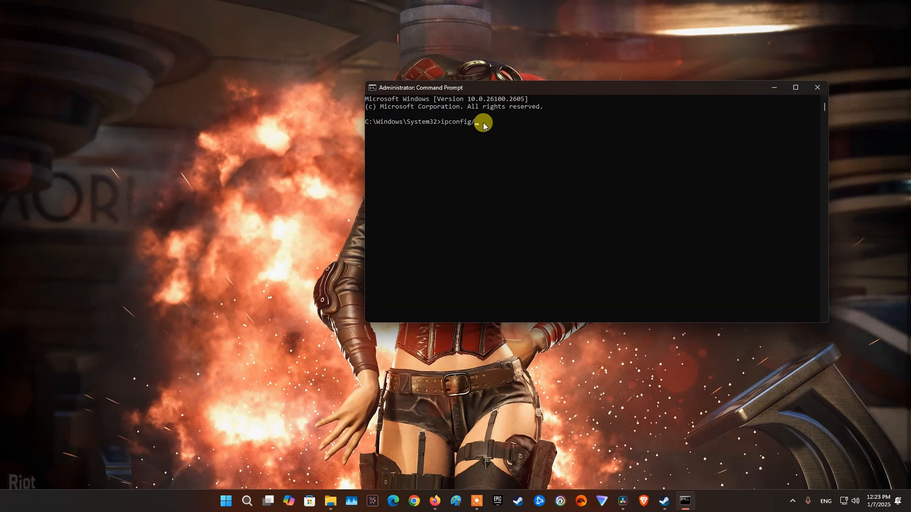
pyautogui.write('flushdns')
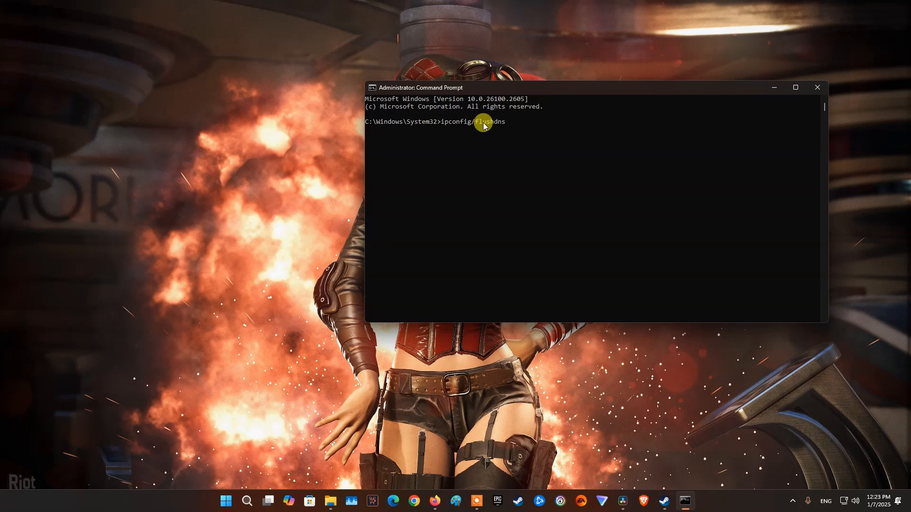
pyautogui.moveTo(515, 142)
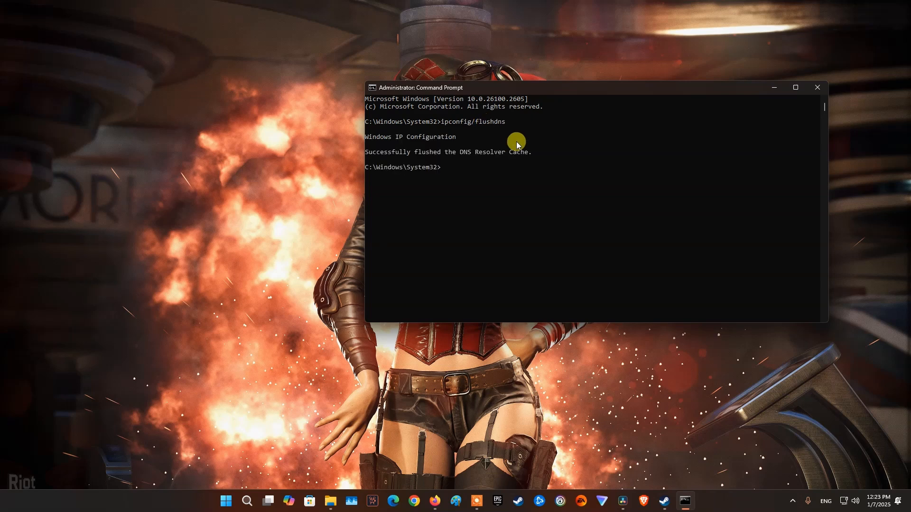
pyautogui.write('ipconfig/flu')
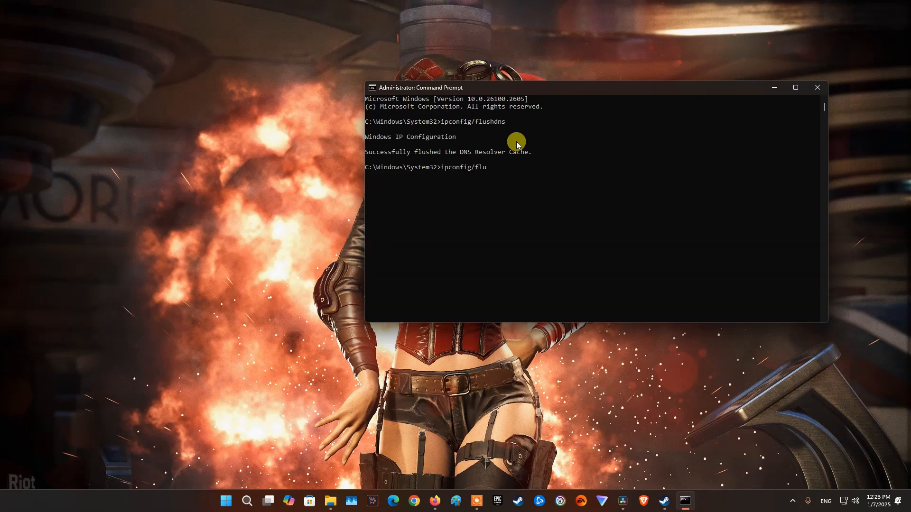
pyautogui.write('reg')
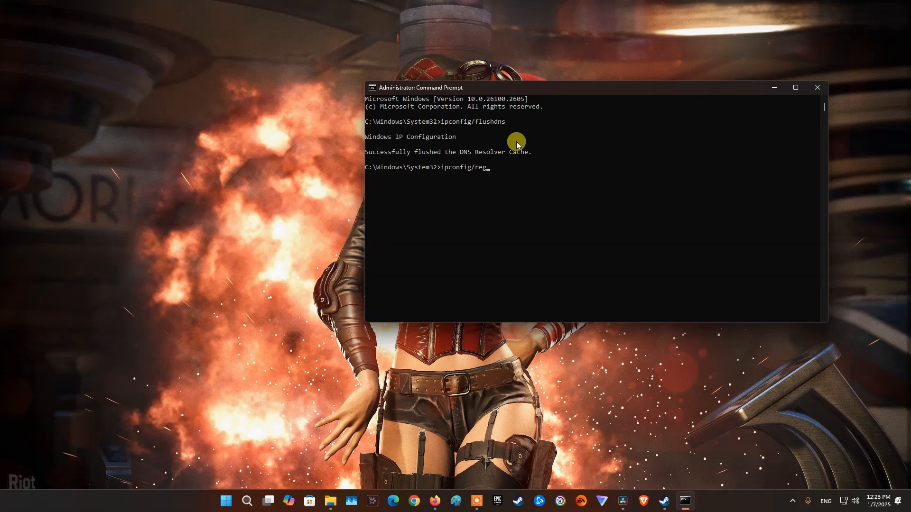
pyautogui.write('isterdns')
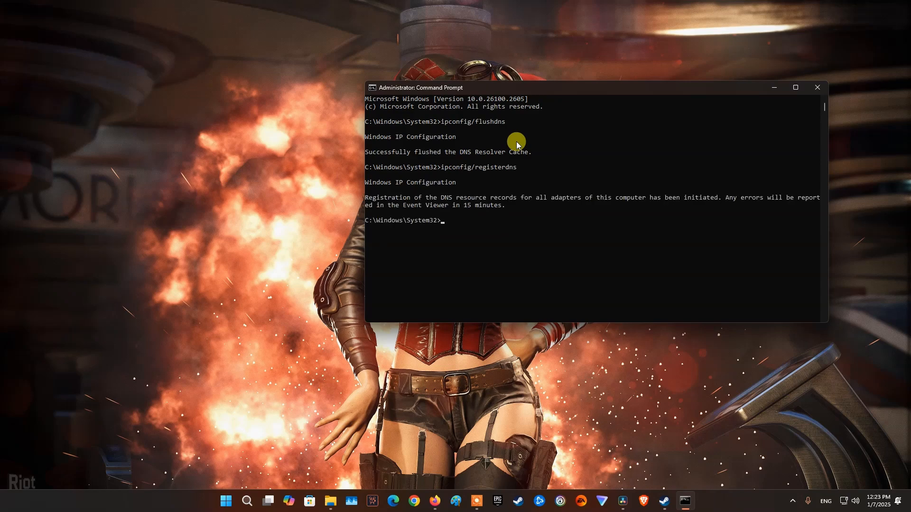
# Run ipconfig/release and ipconfig/renew to reset the IP address.
pyautogui.write('ipconfig/regis')
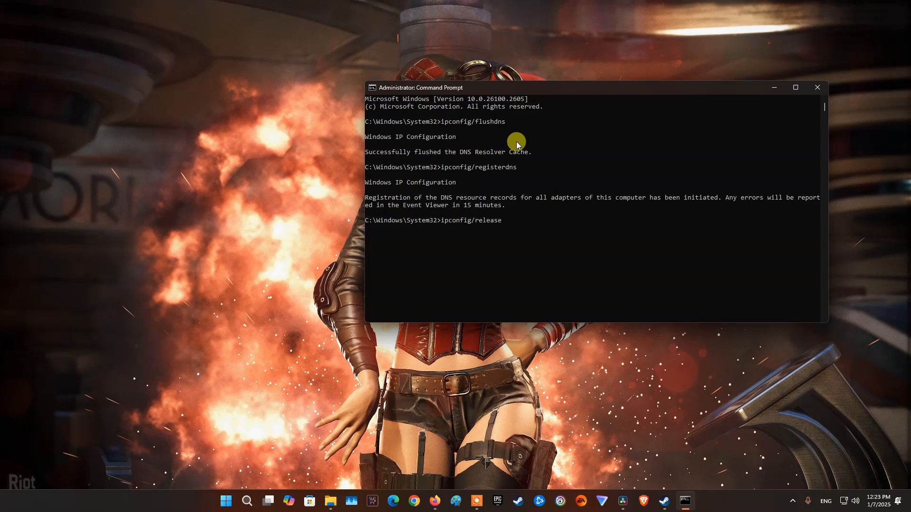
pyautogui.press('enter')
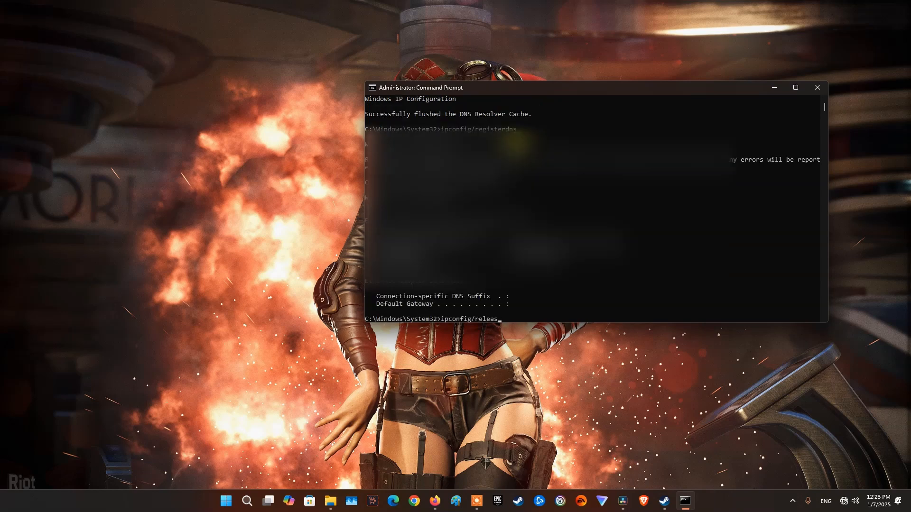
pyautogui.write('ipconfig/renew')
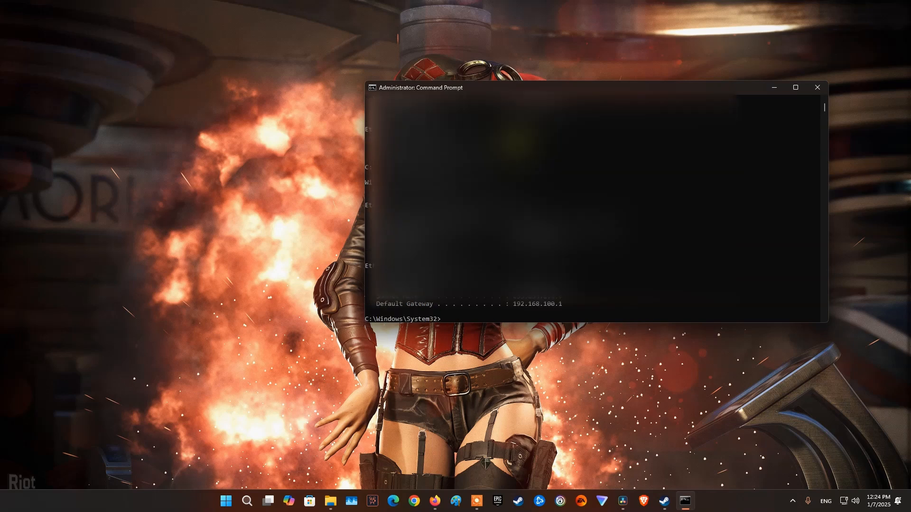
# Run netsh winsock reset to reset the Winsock catalog.
pyautogui.write('nets')
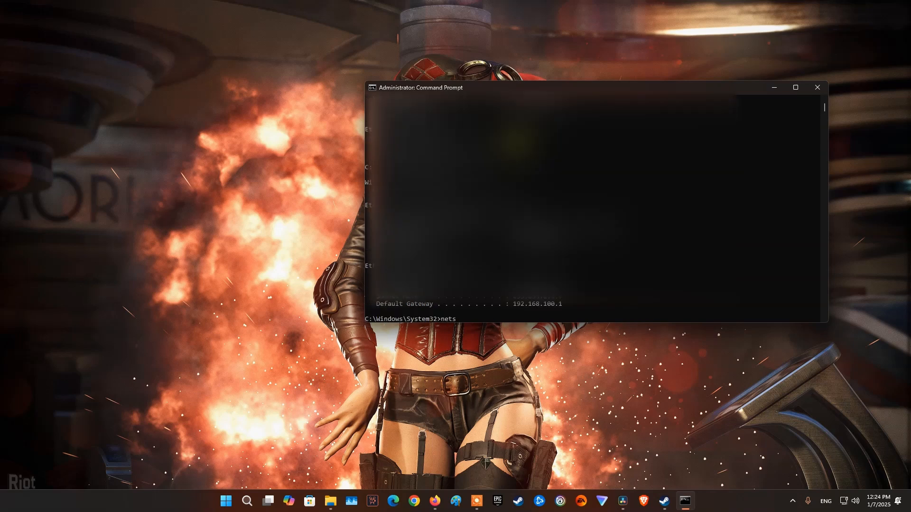
pyautogui.write('h win')
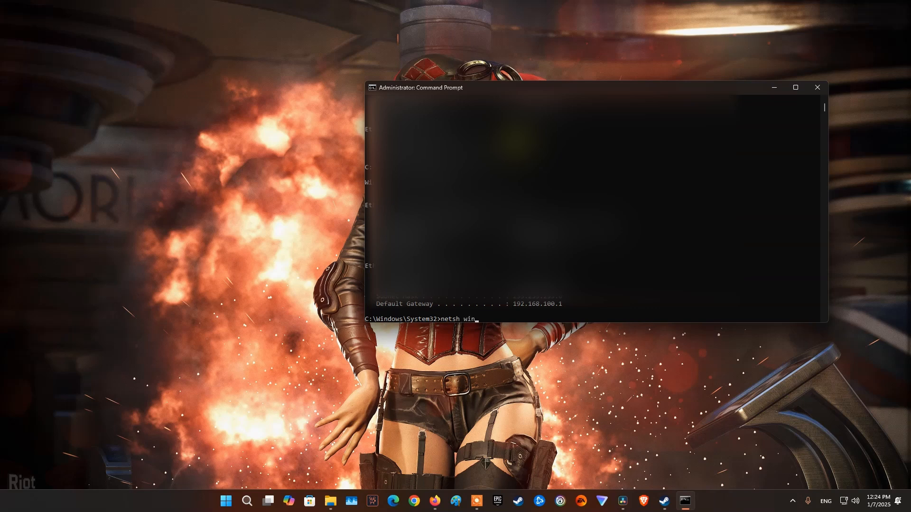
pyautogui.write('sock')
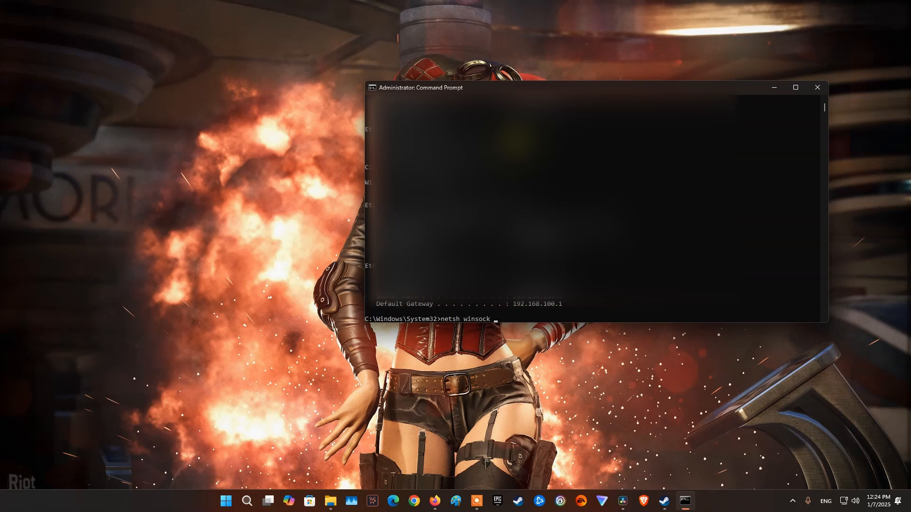
pyautogui.write('rese')
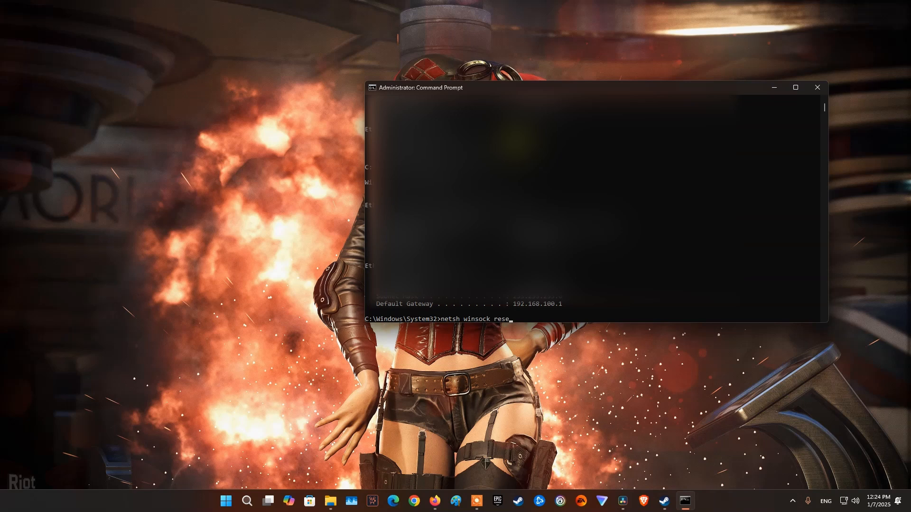
pyautogui.write('t')
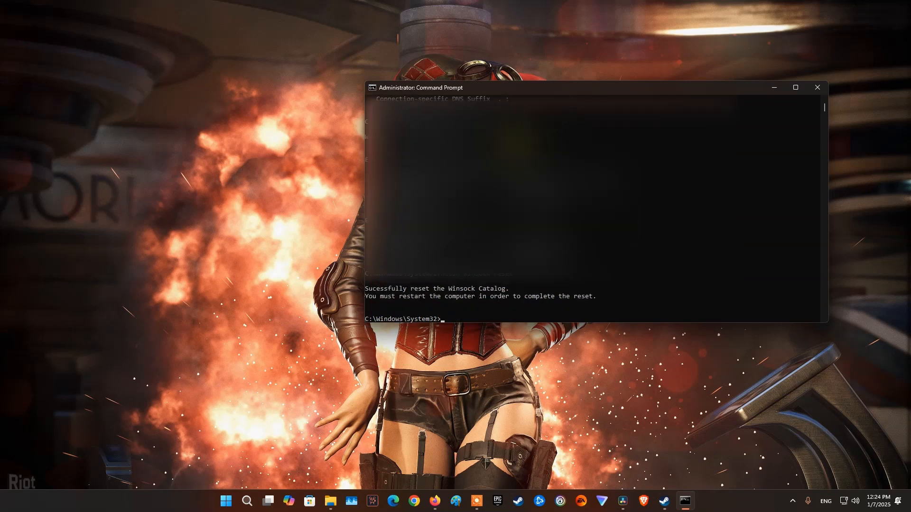
# Run netsh int ip reset to reset the TCP/IP stack.
pyautogui.write('netsh')
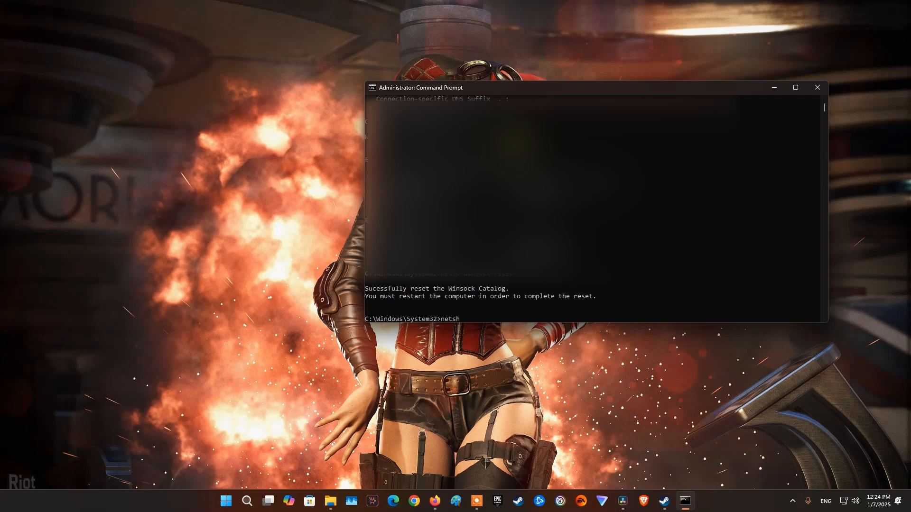
pyautogui.write('int')
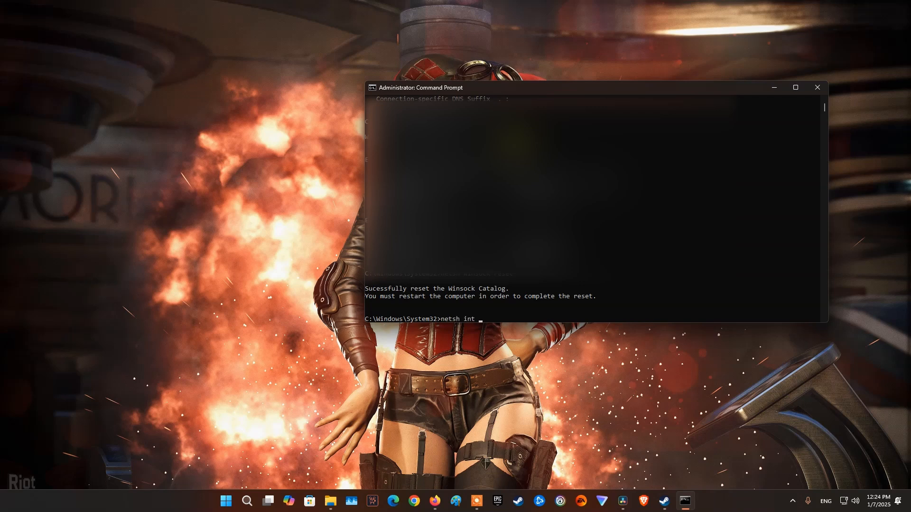
pyautogui.write('ip reset')
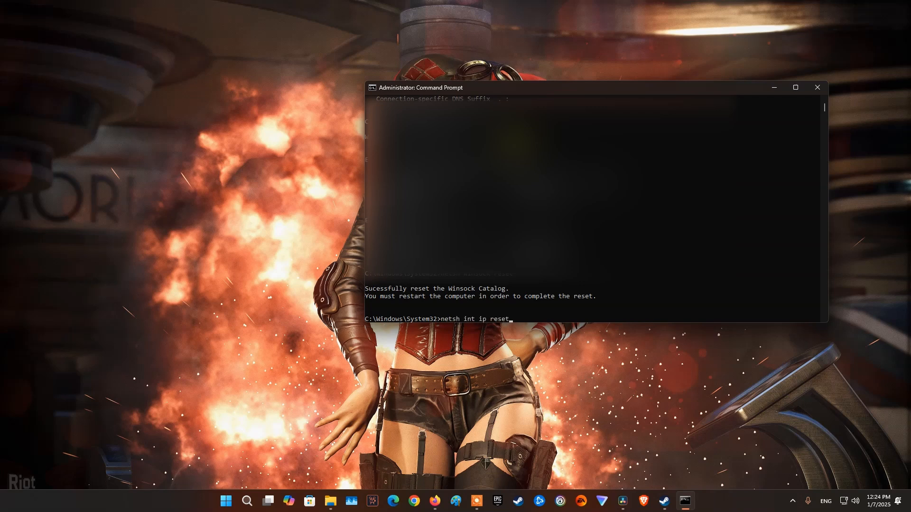
pyautogui.press('enter')
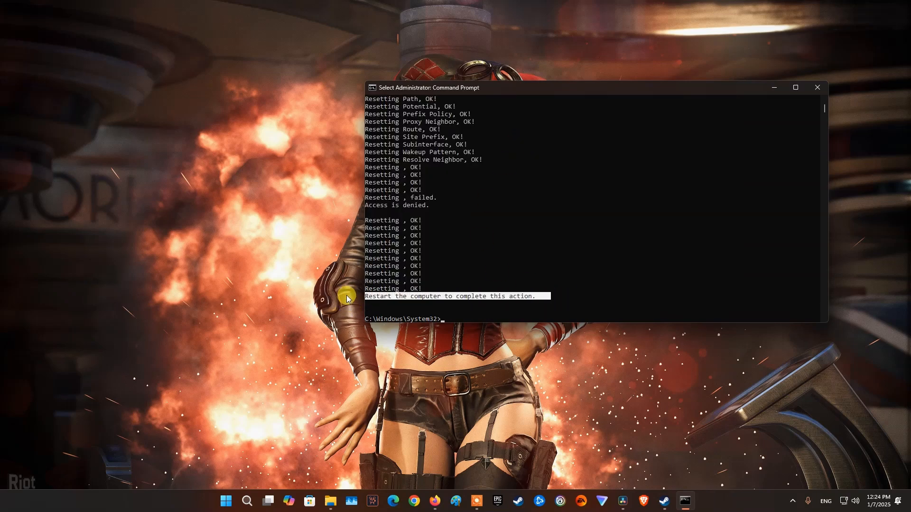
pyautogui.moveTo(214, 500)
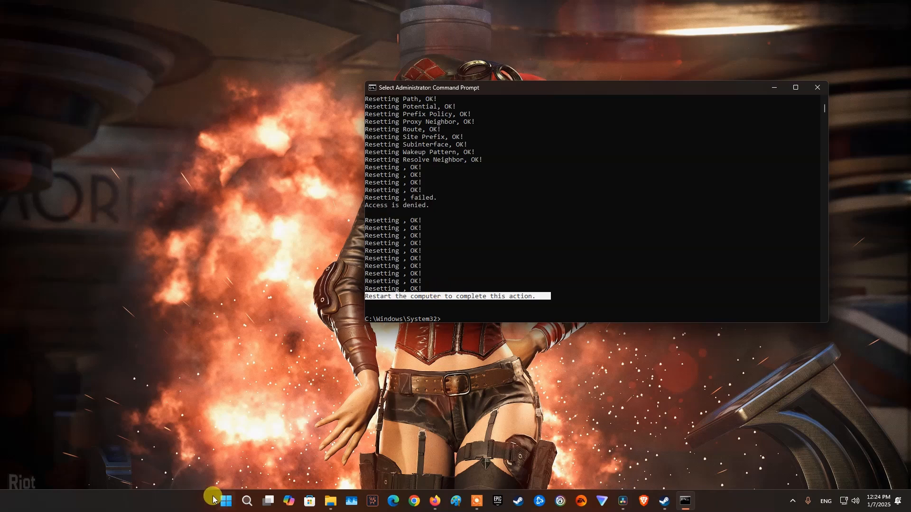
pyautogui.click(226, 501)
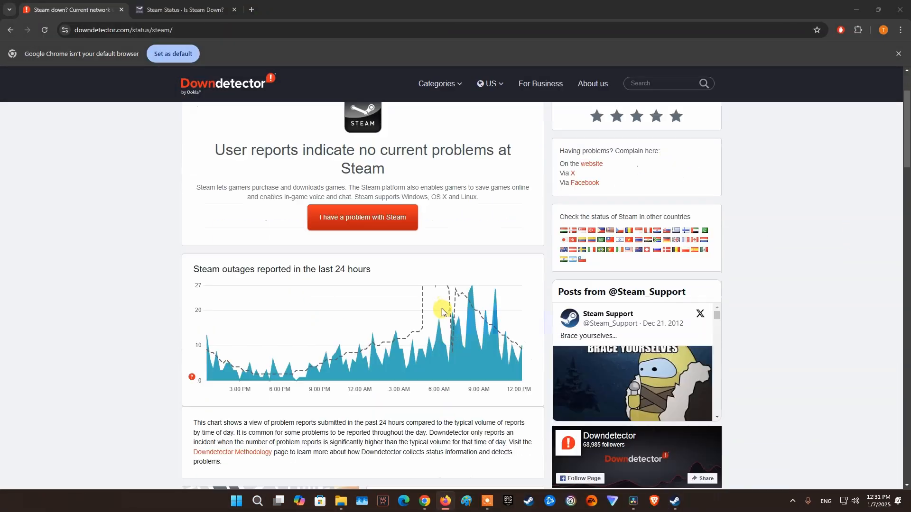
# Scroll through Steam's outage chart and comments on downdetector.com/status/steam.
pyautogui.scroll(-3)
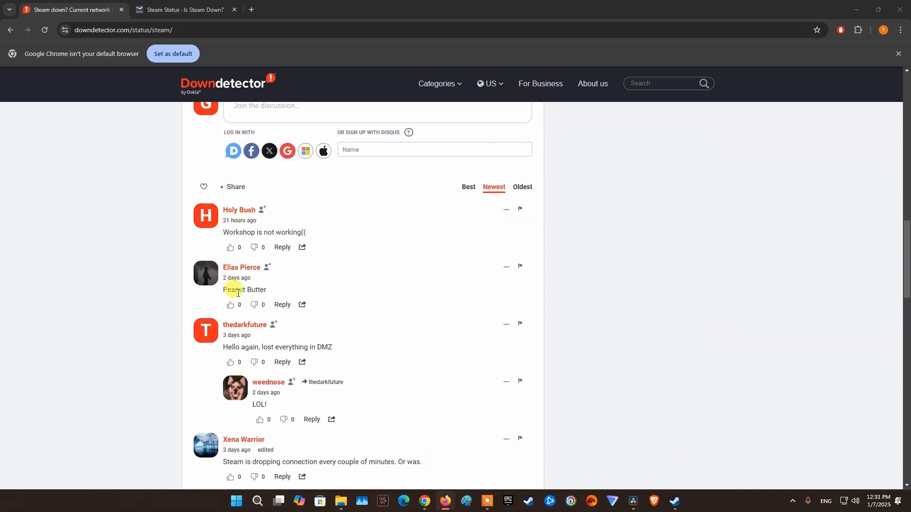
pyautogui.moveTo(334, 356)
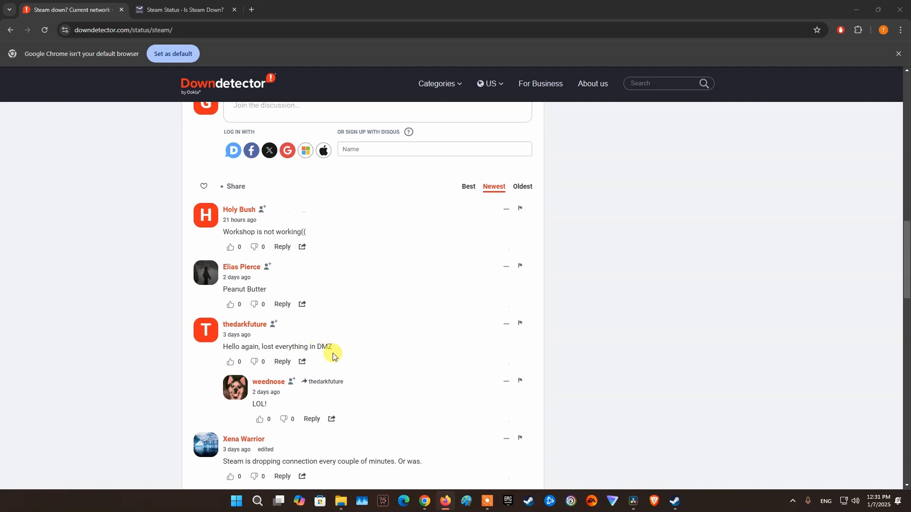
pyautogui.click(180, 10)
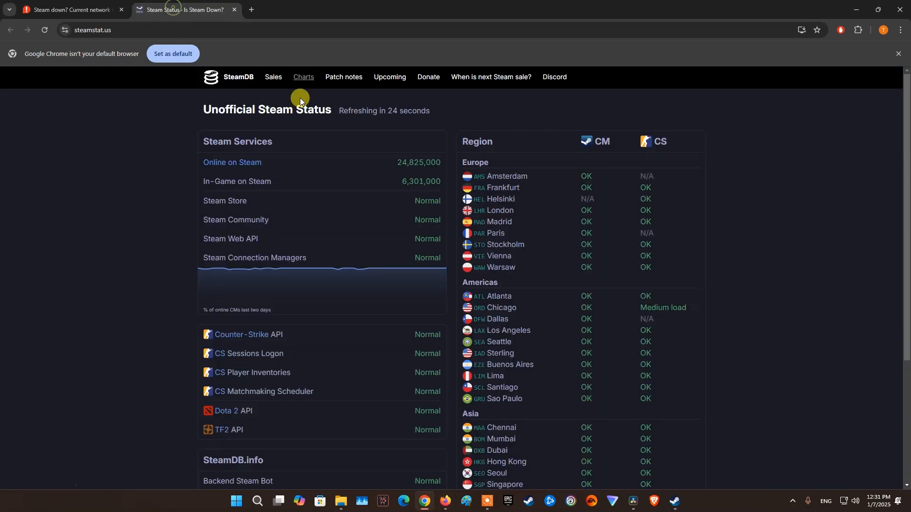
# Scroll the steamstat.us region list to see Tianjin's CS server offline.
pyautogui.scroll(-3)
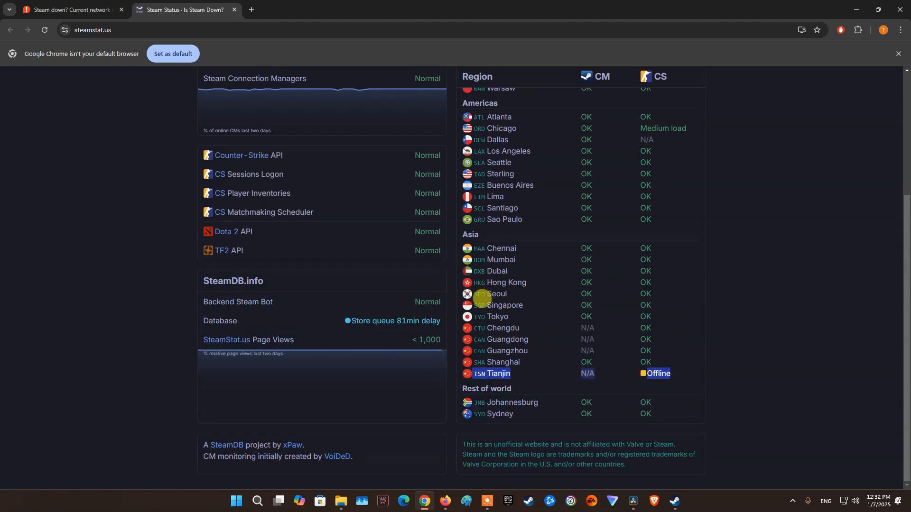
pyautogui.moveTo(567, 339)
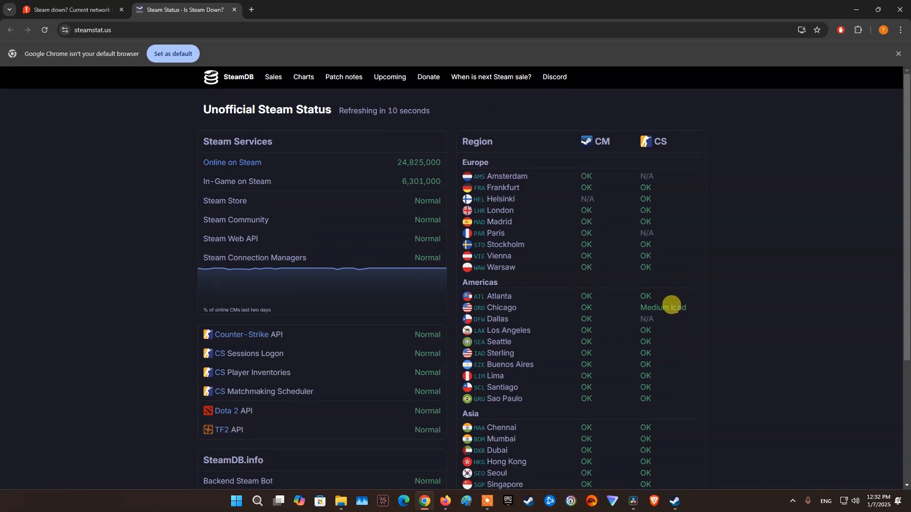
pyautogui.moveTo(564, 253)
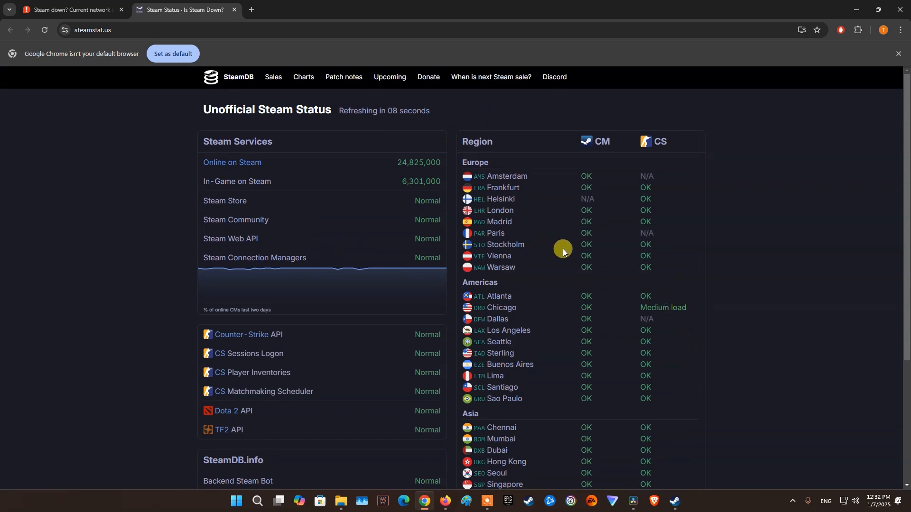